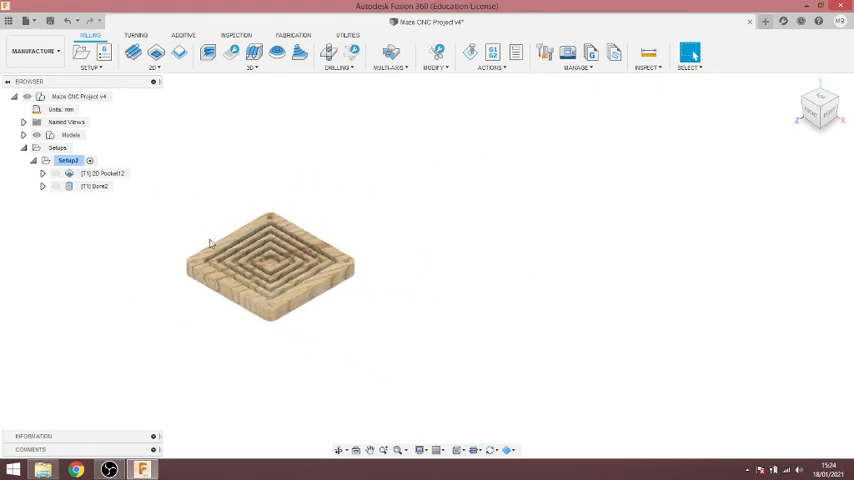
mouse_move(636, 240)
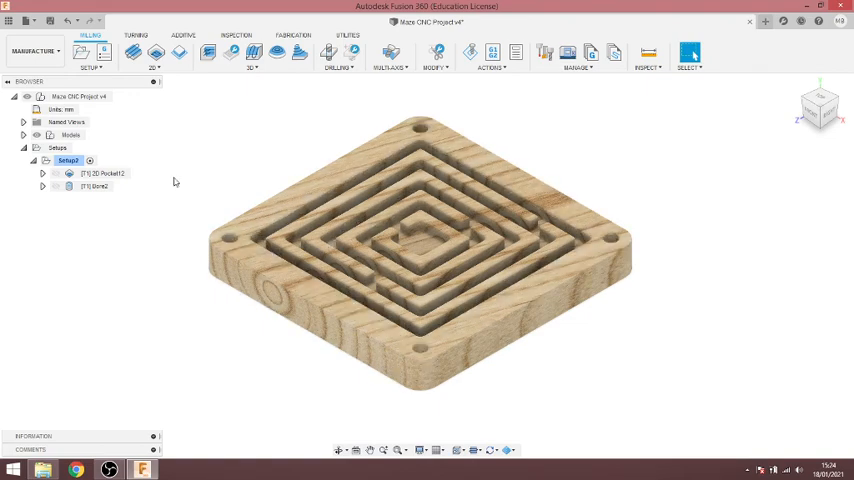
mouse_move(308, 156)
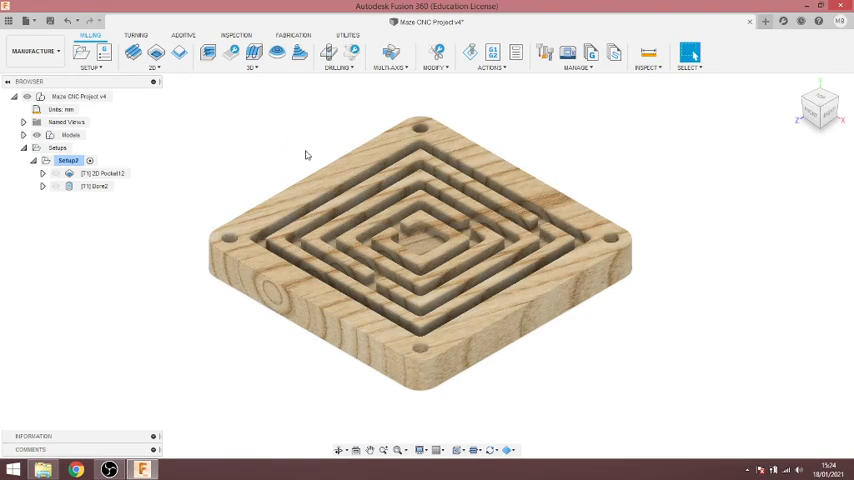
Step: Create a 2D Contour operation and select the board's outer bottom edge as geometry
left_click(152, 52)
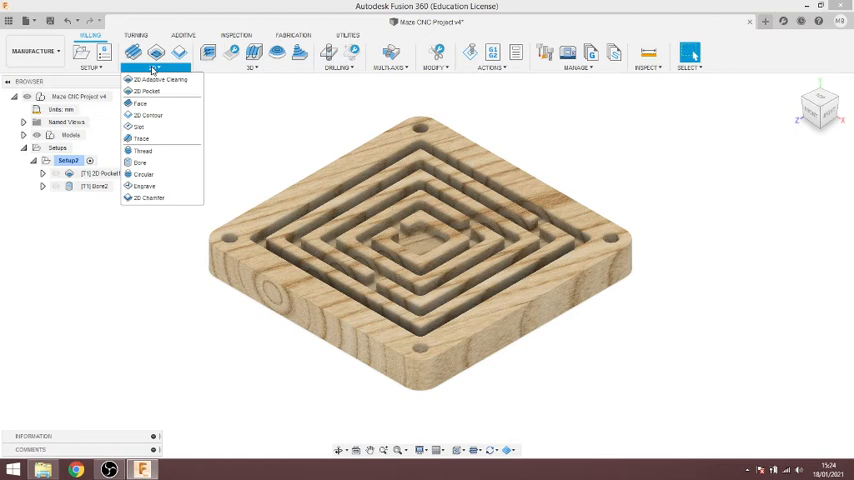
mouse_move(148, 116)
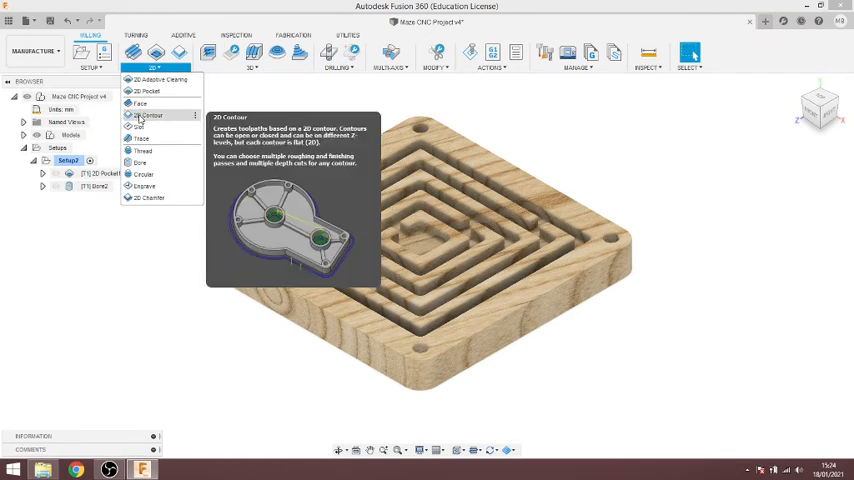
left_click(148, 116)
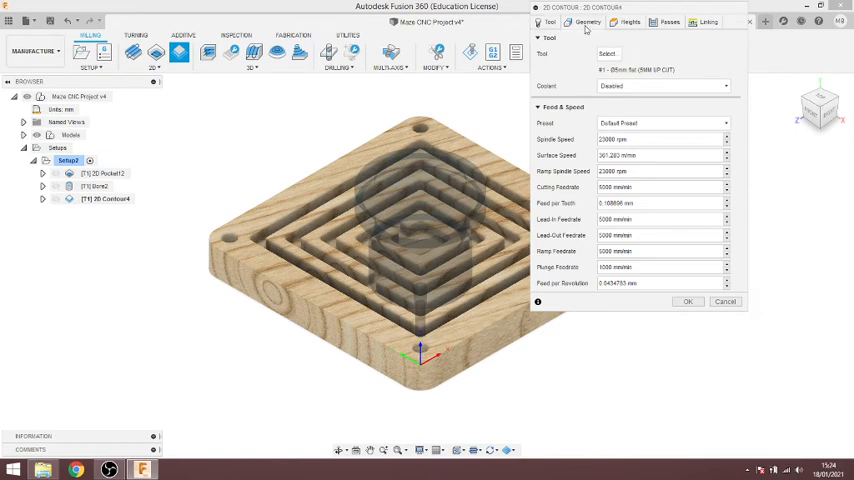
left_click(588, 22)
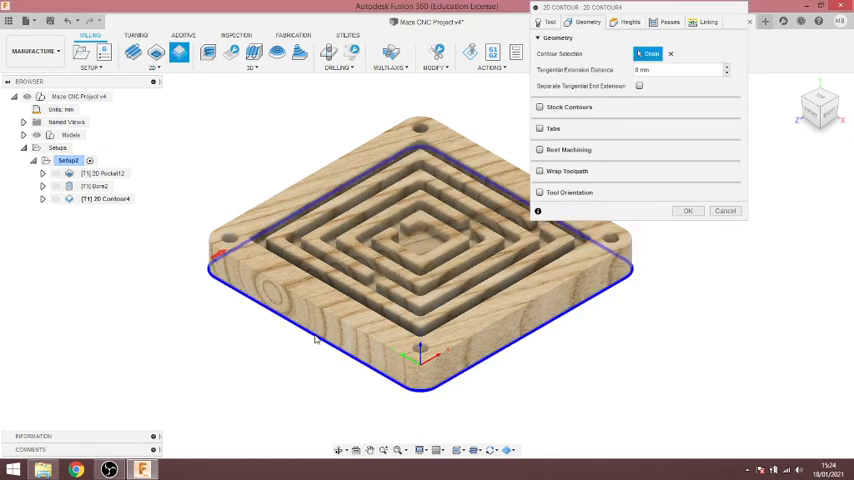
mouse_move(508, 368)
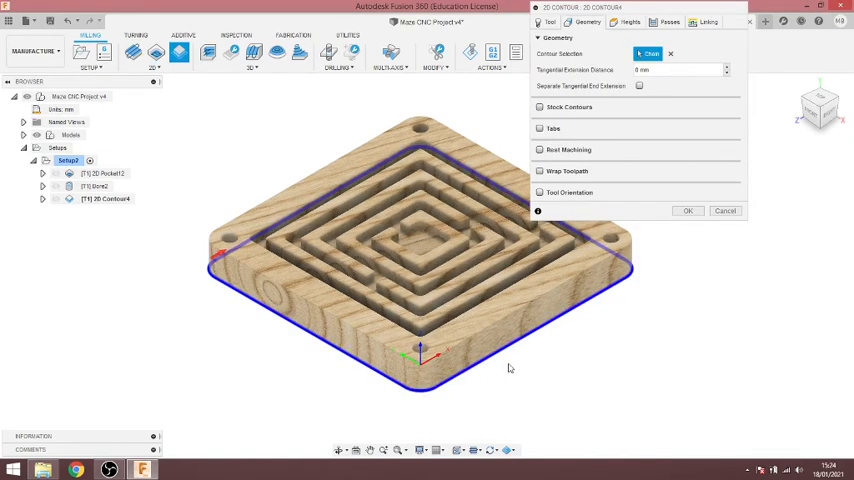
mouse_move(608, 112)
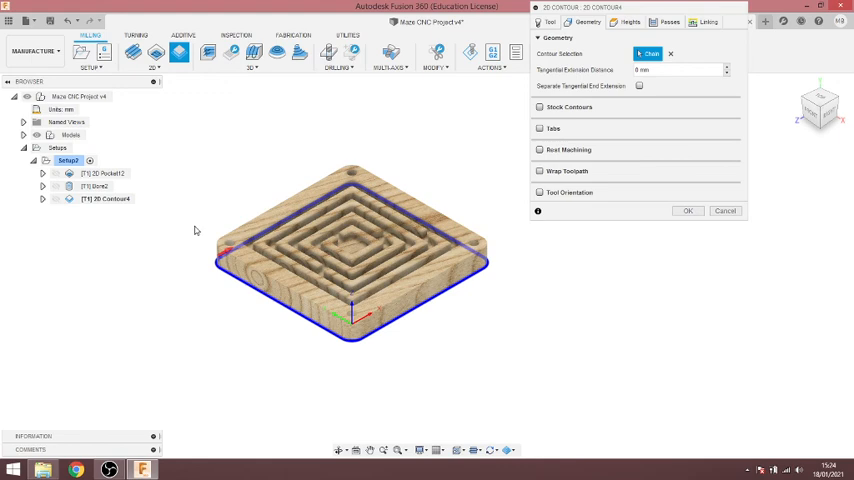
mouse_move(168, 220)
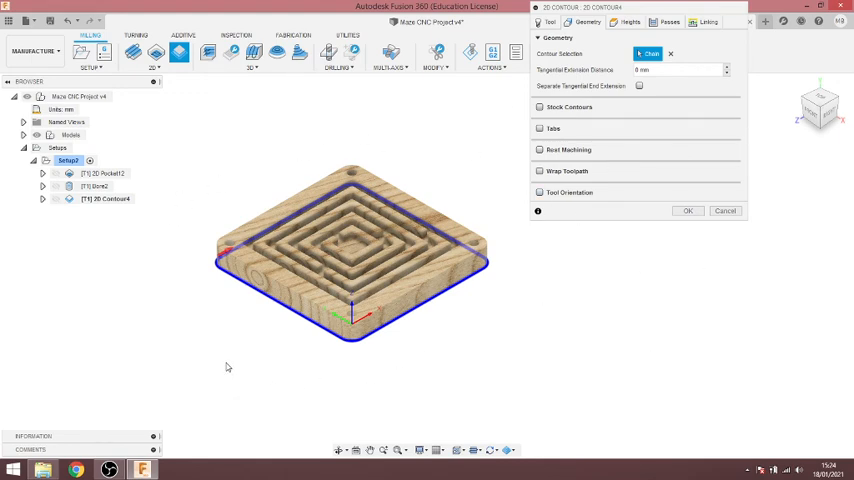
mouse_move(226, 368)
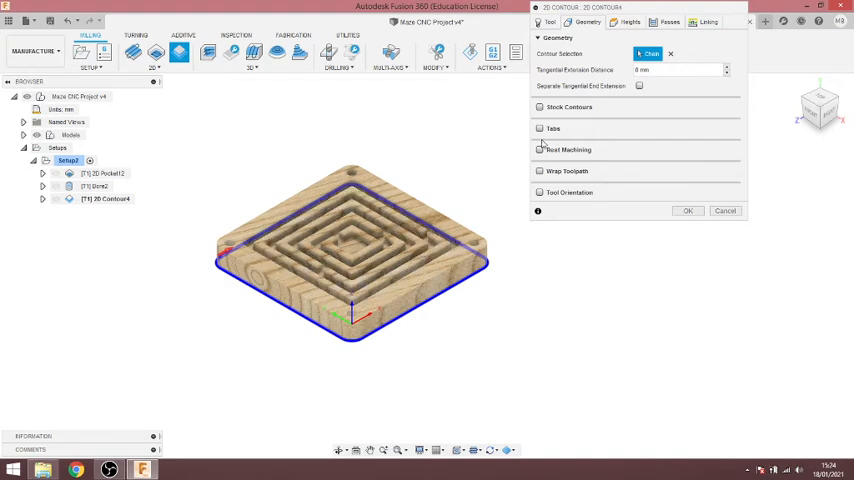
Step: Enable holding tabs on the contour and review the tab width and distance values
left_click(540, 128)
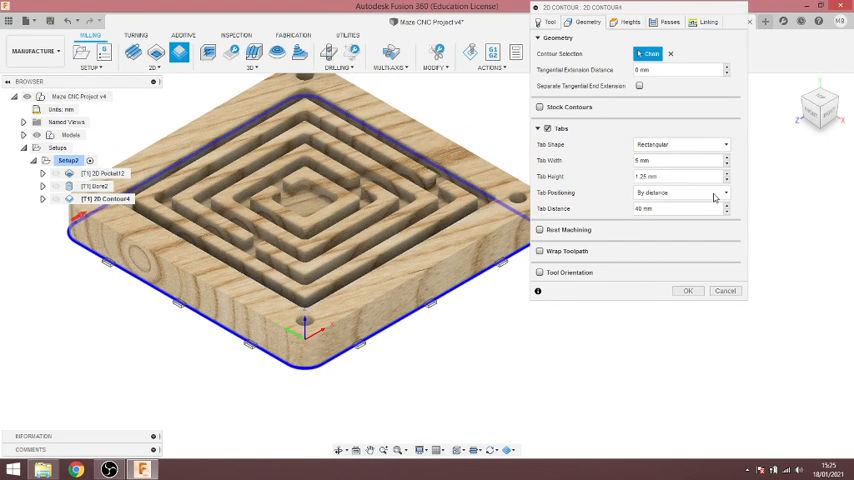
mouse_move(192, 380)
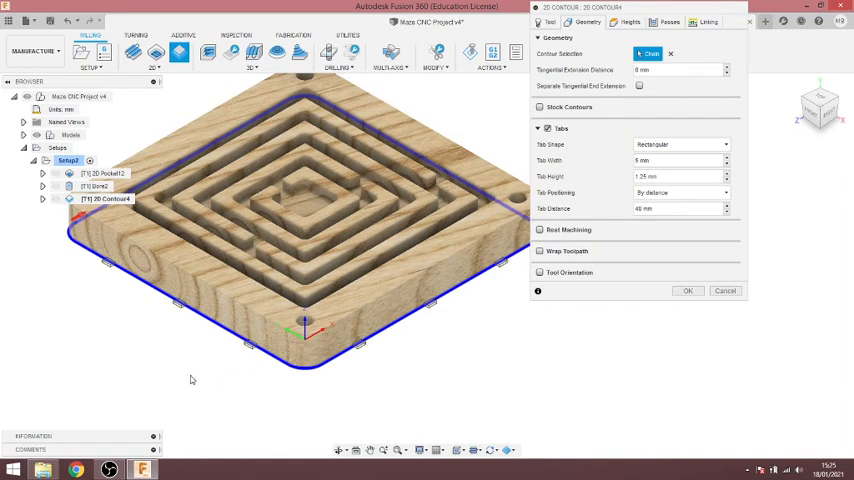
mouse_move(234, 380)
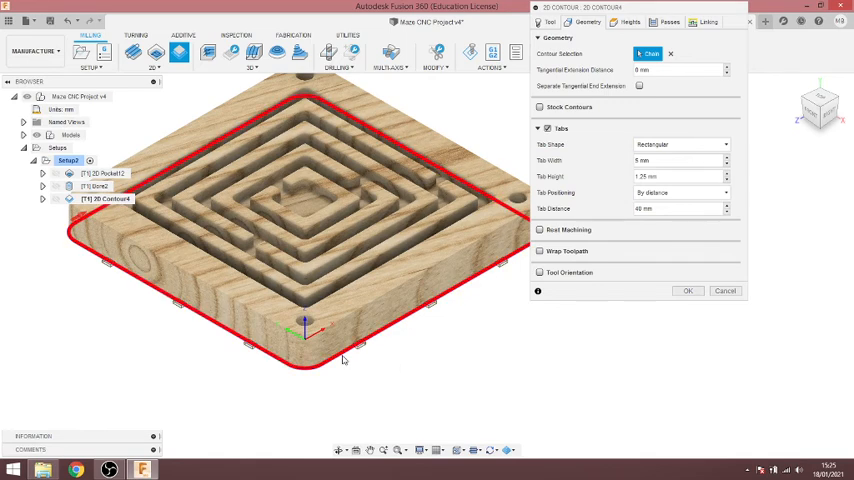
mouse_move(344, 358)
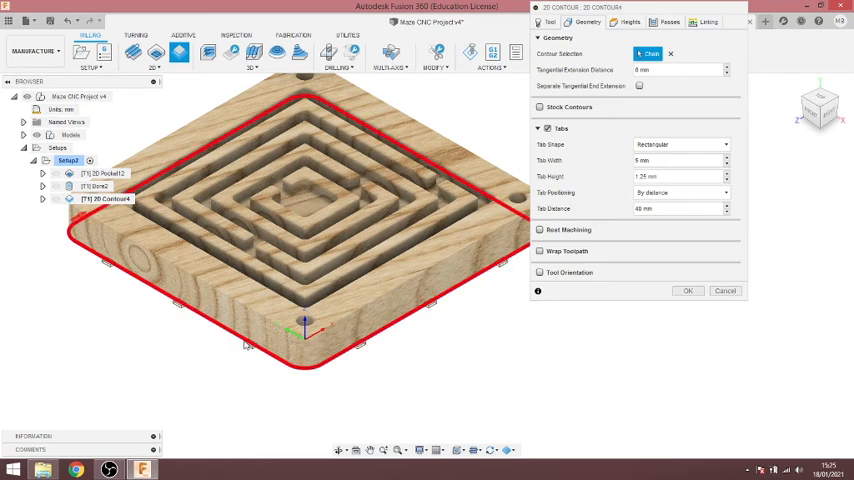
left_click(248, 344)
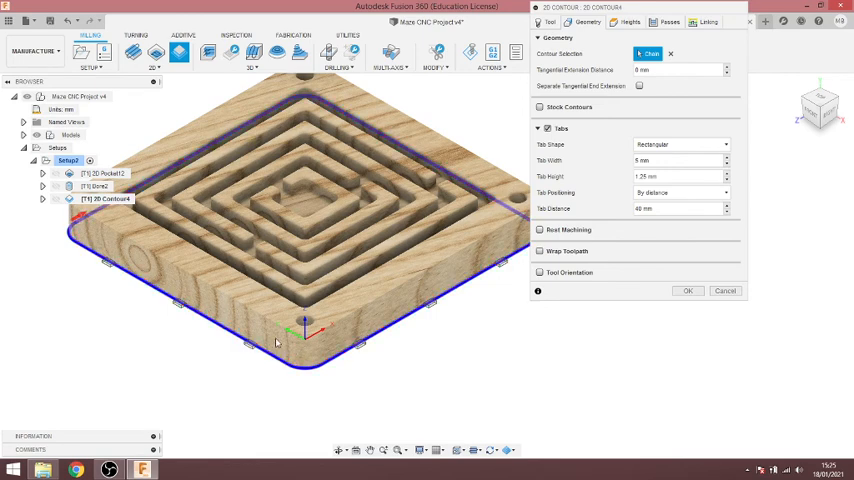
mouse_move(278, 344)
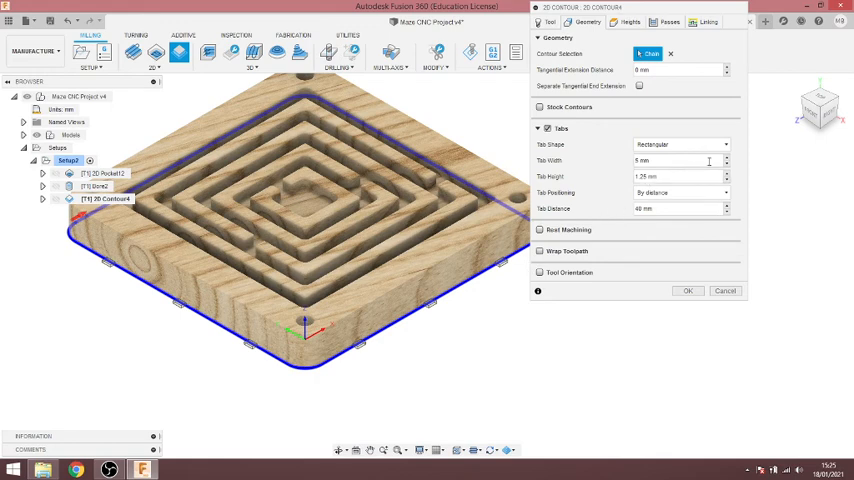
triple_click(680, 176)
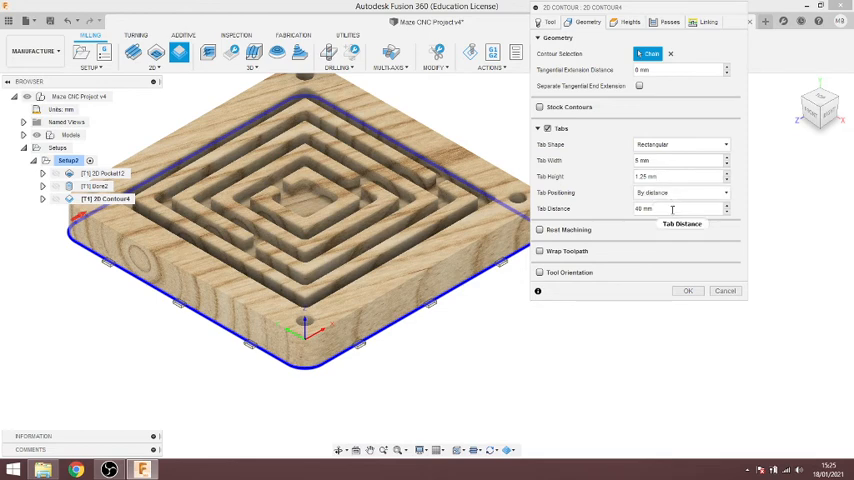
triple_click(660, 208)
type("80")
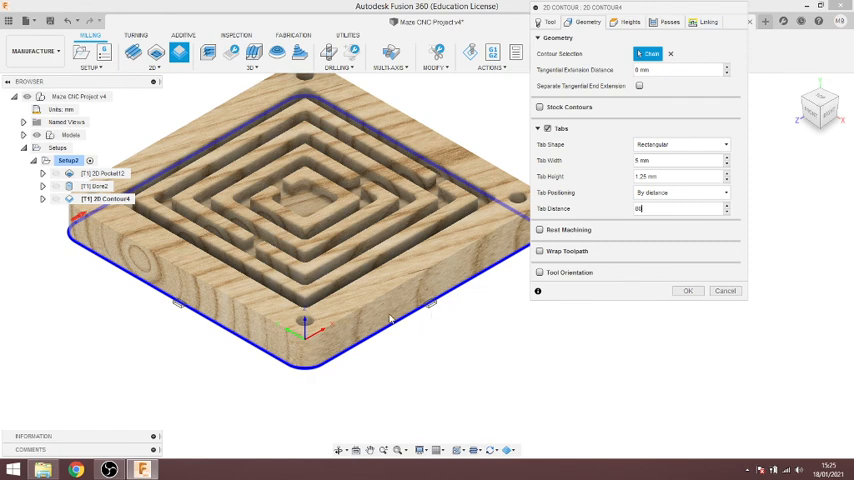
triple_click(680, 208)
type("60")
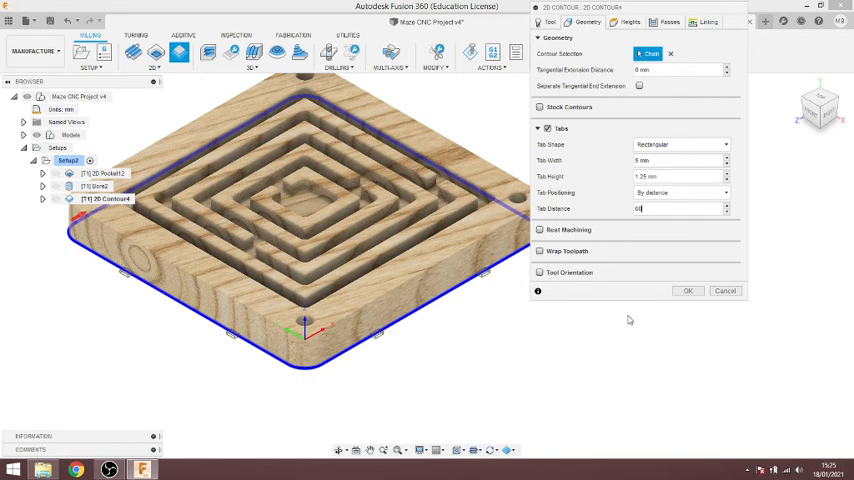
mouse_move(598, 216)
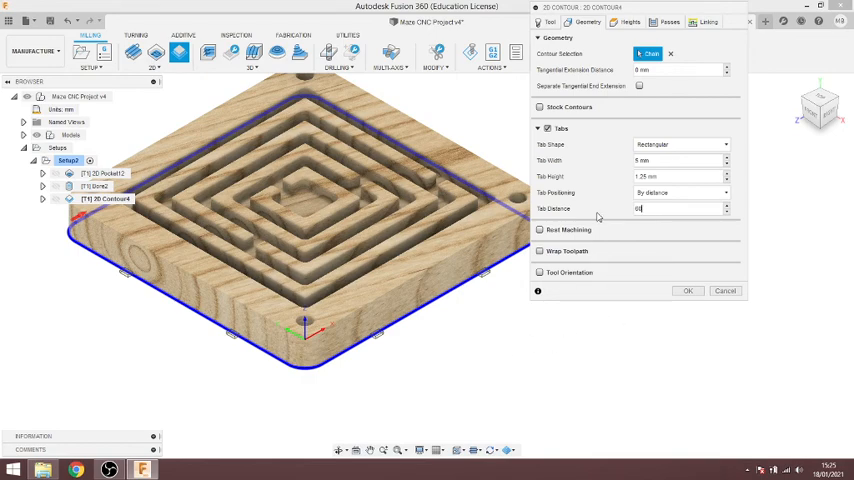
left_click(632, 22)
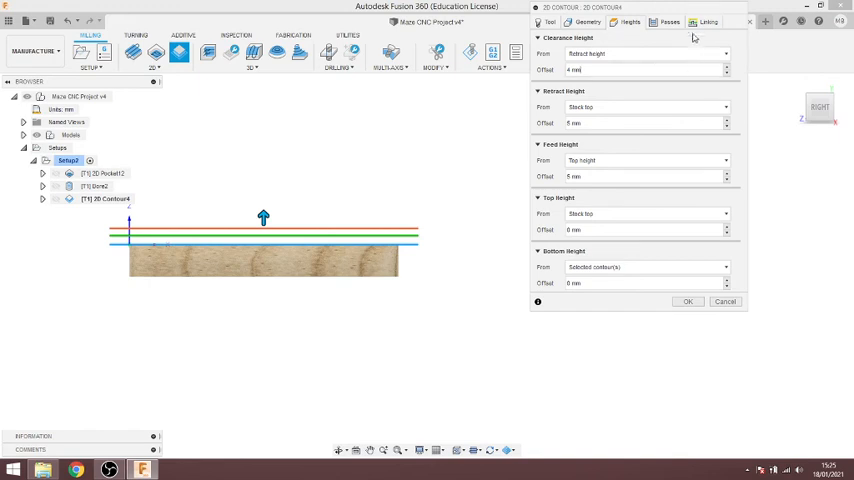
Step: Enable Multiple Depths on the Passes settings and generate the contour toolpath
left_click(670, 22)
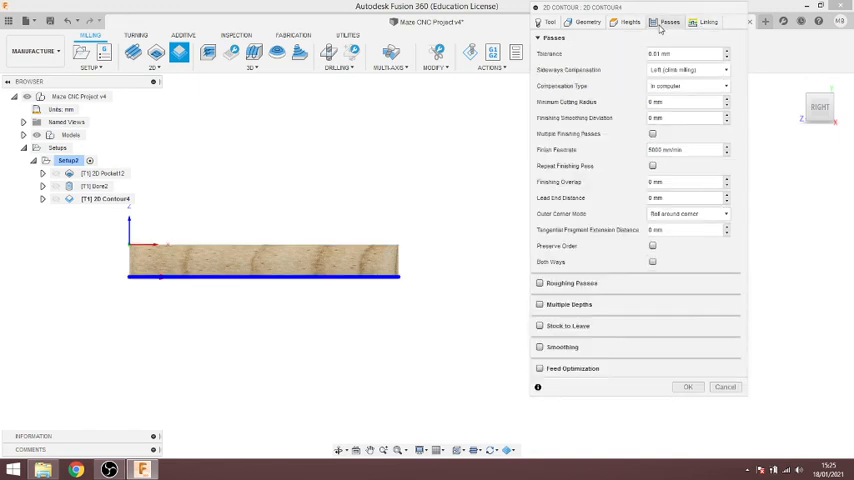
left_click(540, 304)
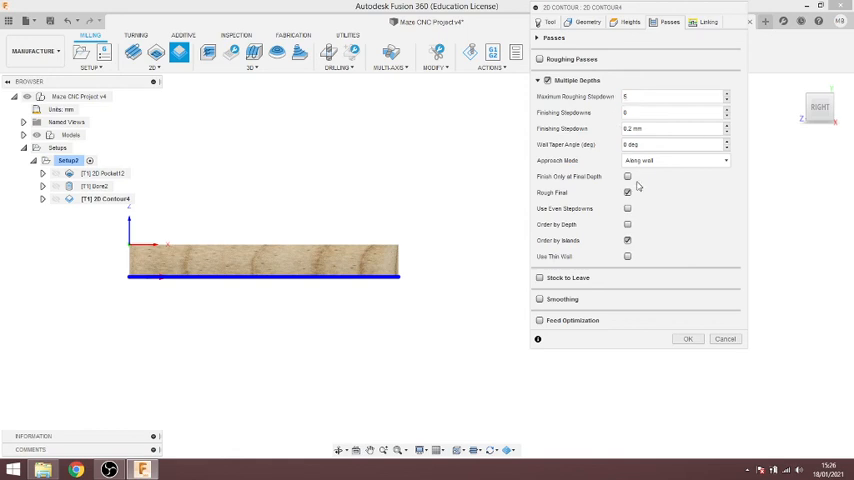
left_click(628, 192)
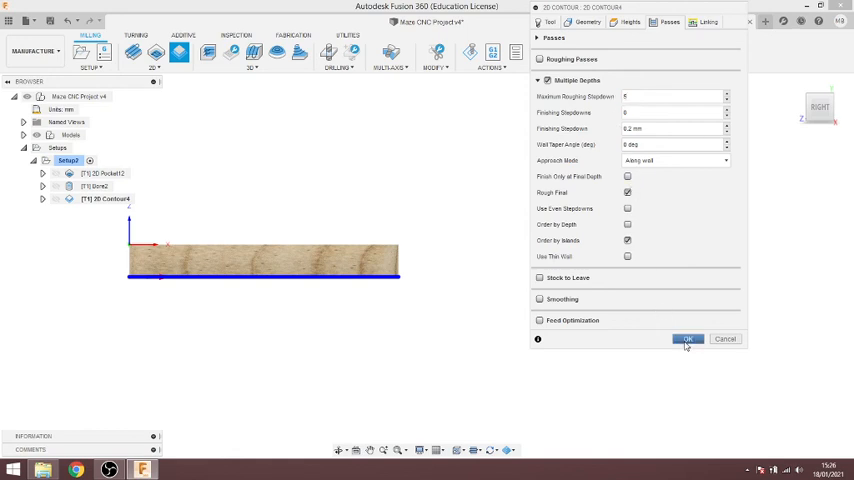
left_click(688, 338)
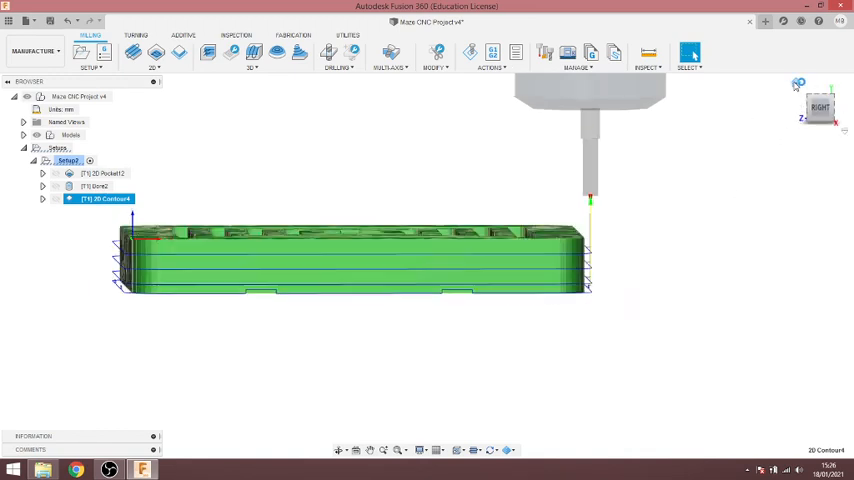
Step: Simulate the 2D Contour operation cutting around the board, then close it
right_click(104, 198)
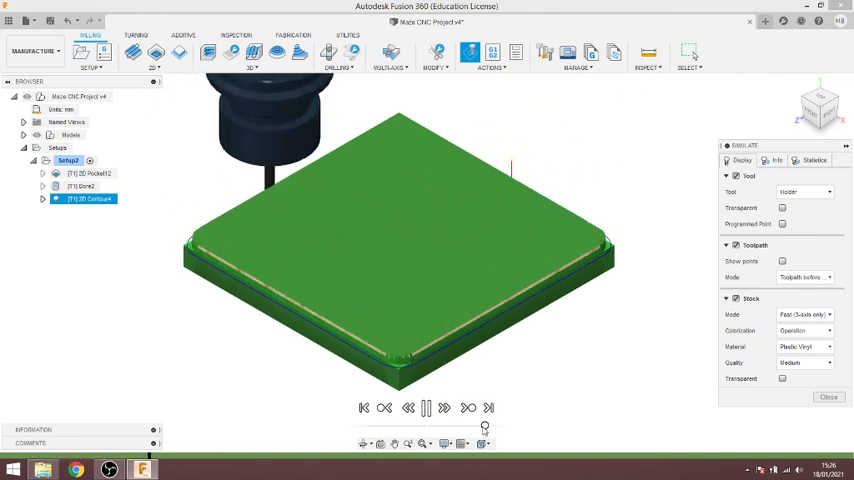
left_click(426, 408)
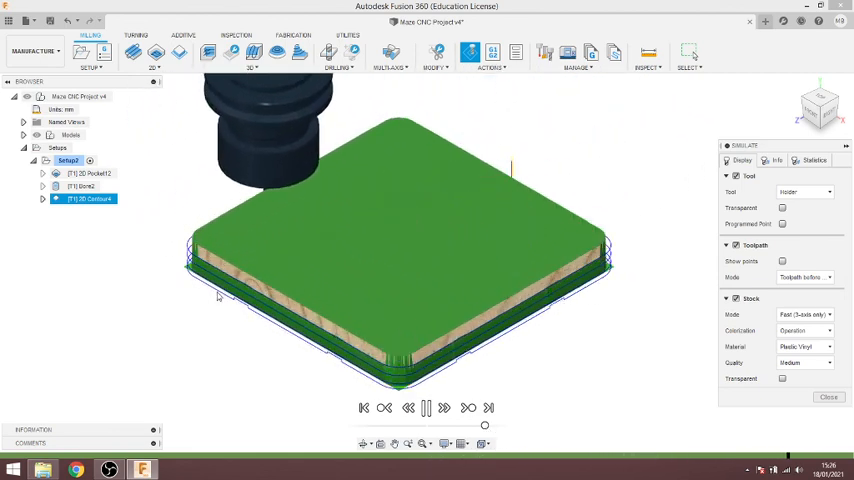
left_click(424, 408)
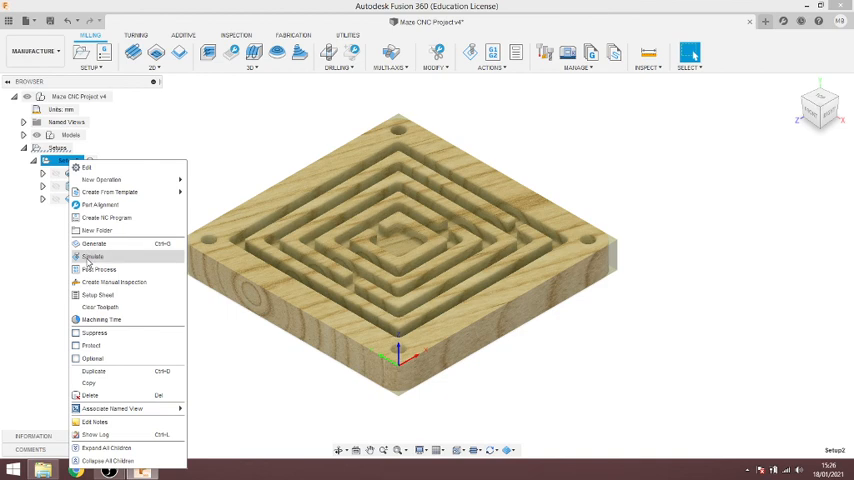
Step: Simulate the whole setup with all three operations
left_click(92, 256)
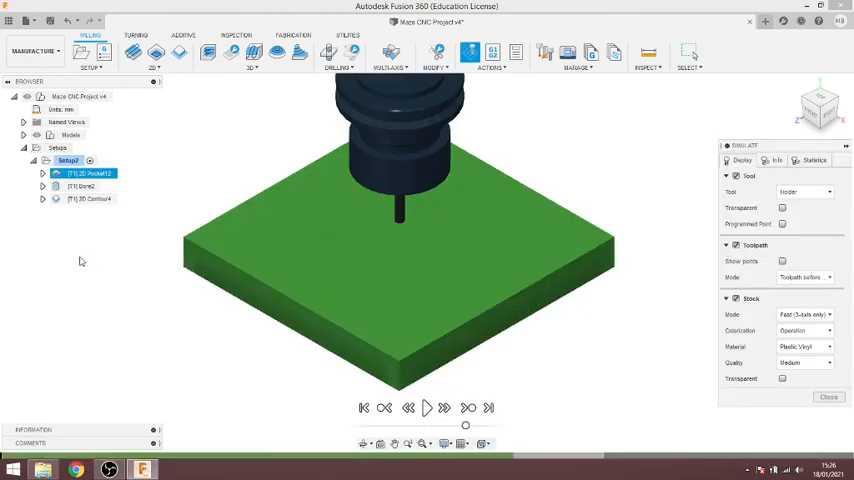
left_click(426, 408)
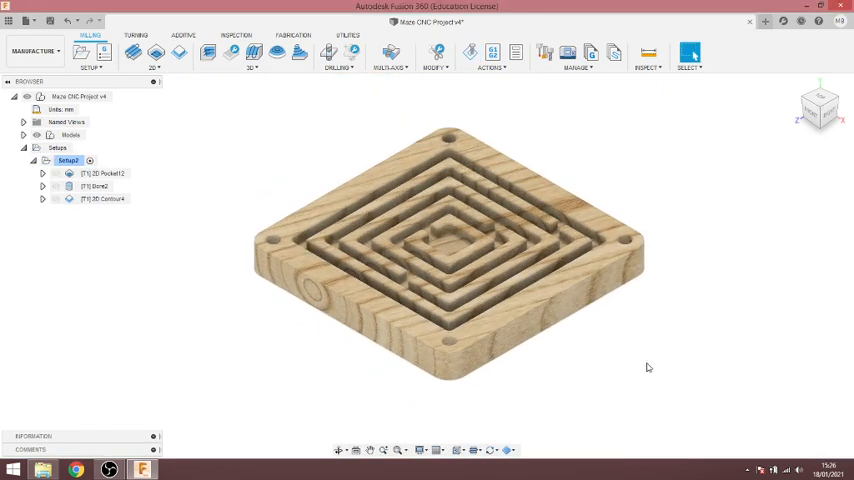
mouse_move(640, 332)
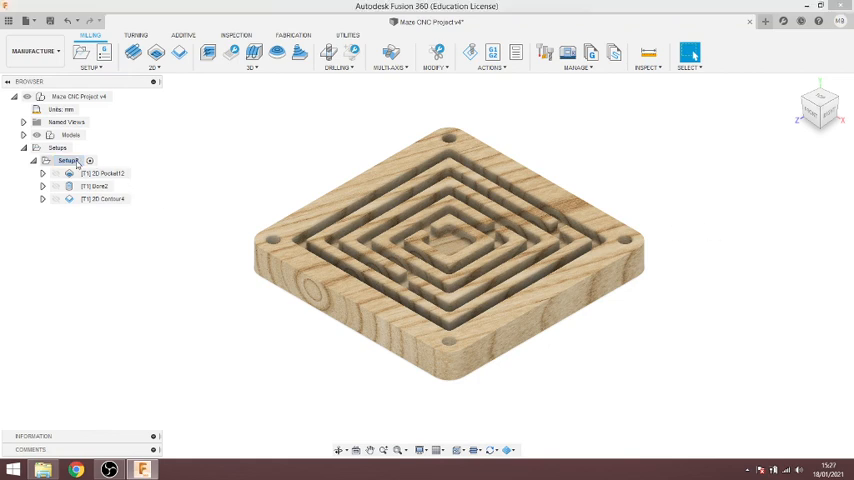
Step: Post process Setup1 with the Mach3 Mill post and Safe Retracts at Clearance Height
right_click(64, 160)
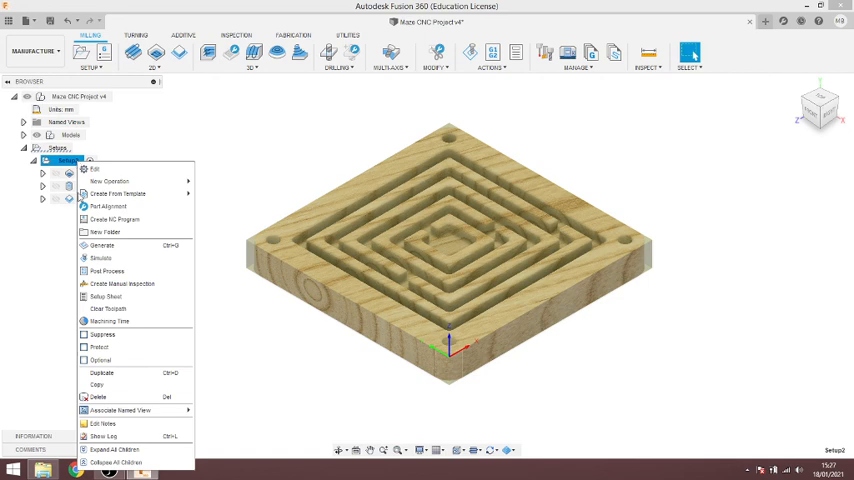
mouse_move(108, 272)
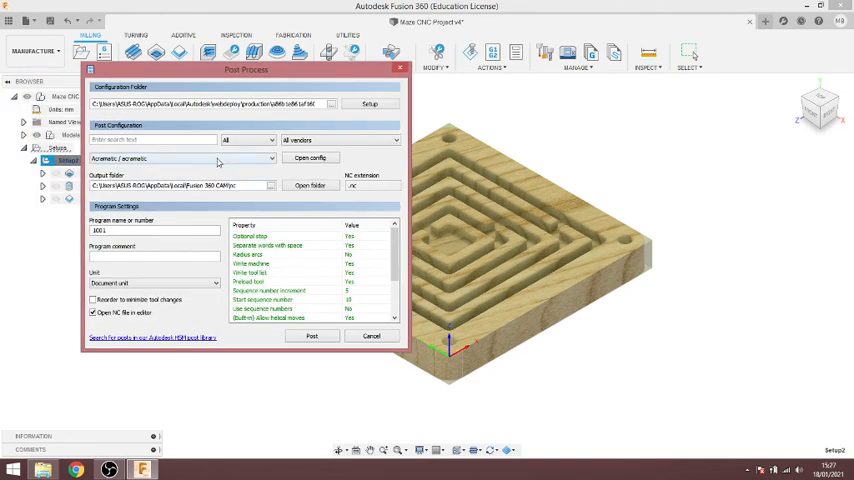
left_click(270, 160)
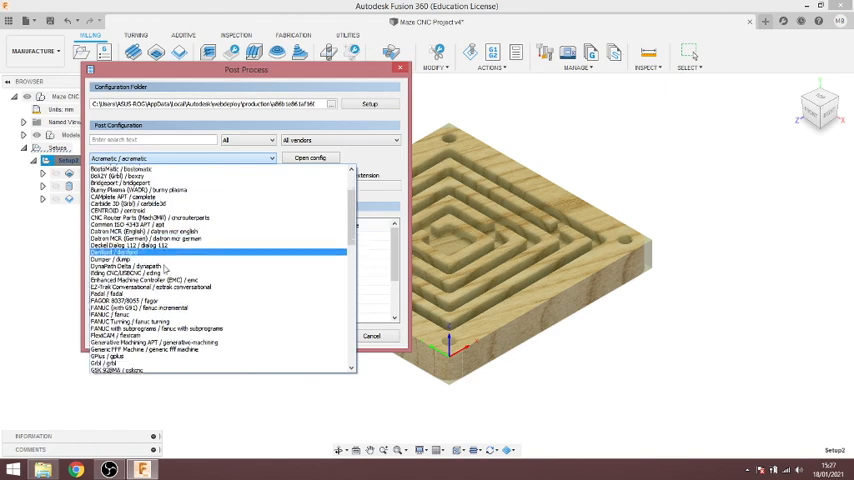
scroll("down", 3)
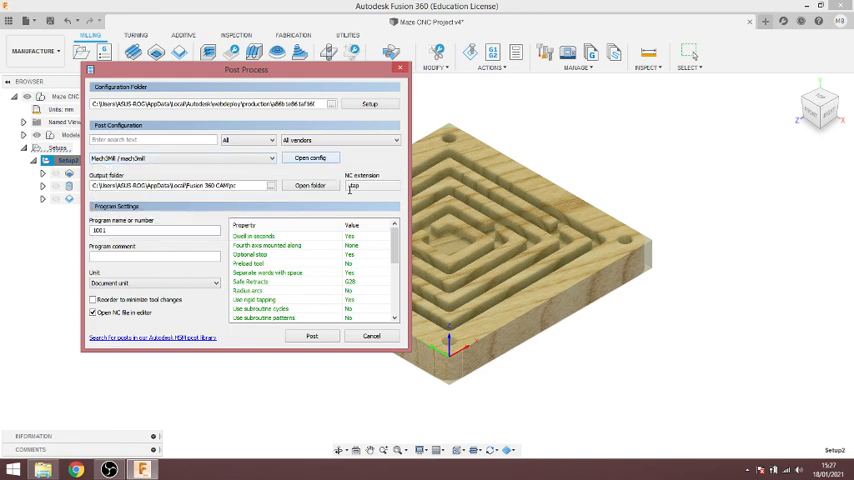
mouse_move(282, 282)
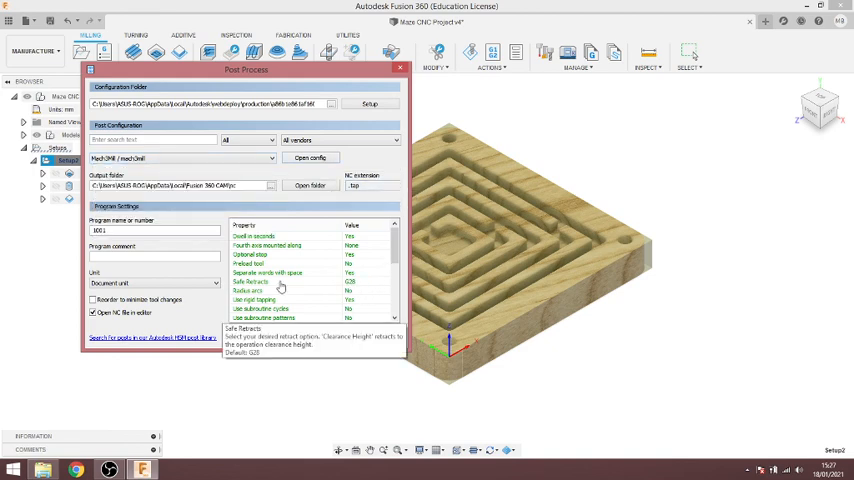
left_click(384, 282)
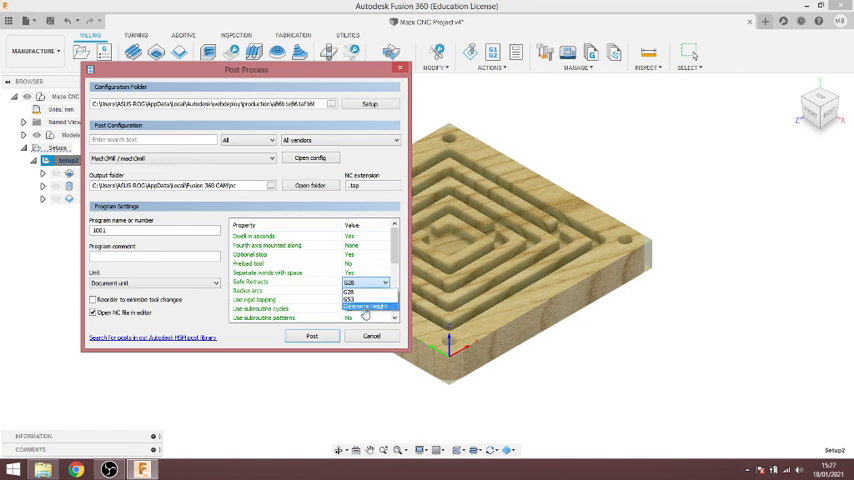
left_click(366, 280)
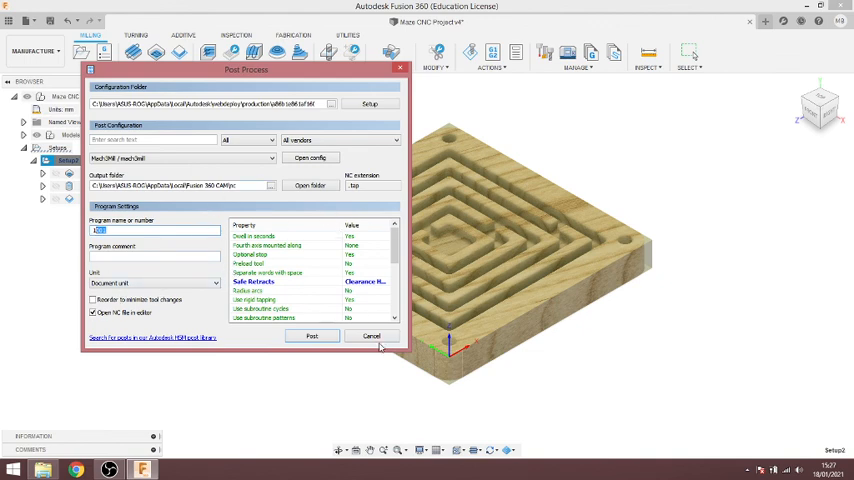
mouse_move(372, 336)
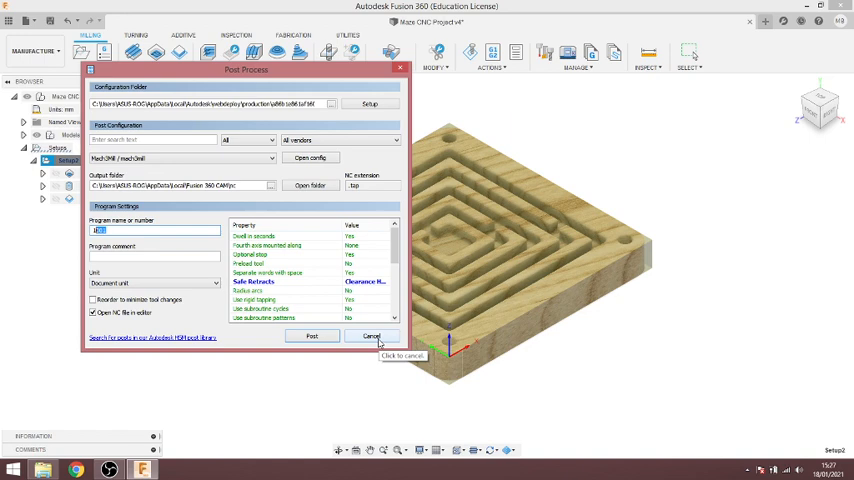